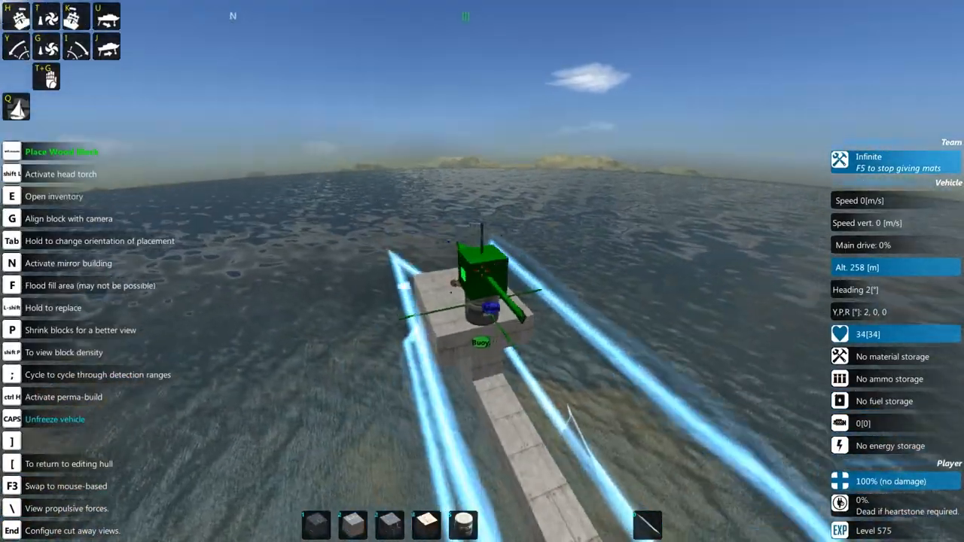
# - Place a spinner block atop the hull column and add an alloy pole on it
pyautogui.press('e')
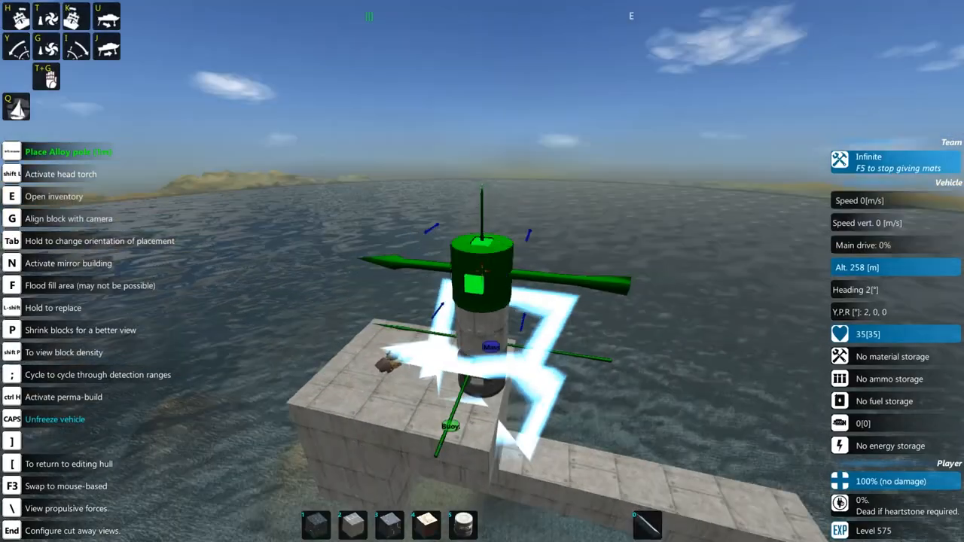
pyautogui.press('e')
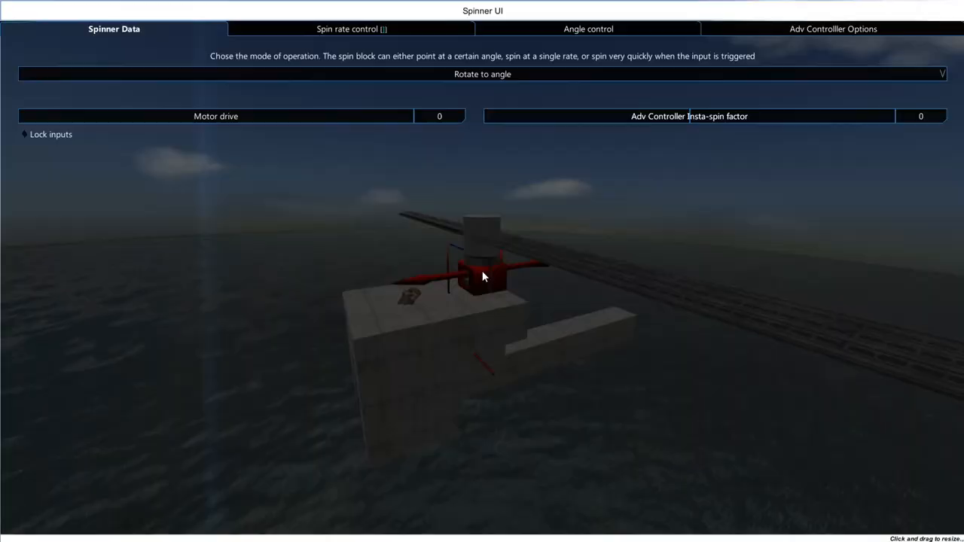
# - Switch the side spinner to Continuous (reverse) mode and show its spin rate controls
pyautogui.click(483, 73)
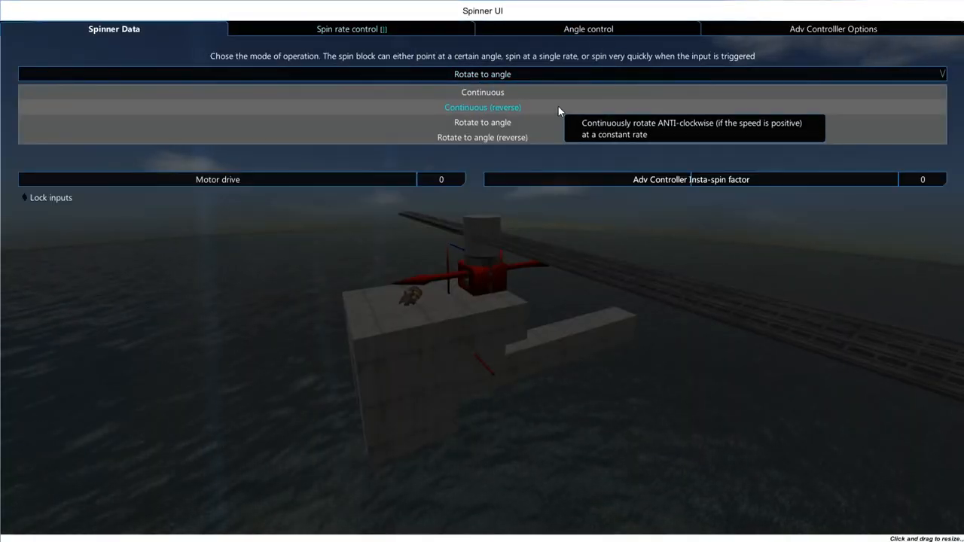
pyautogui.click(482, 107)
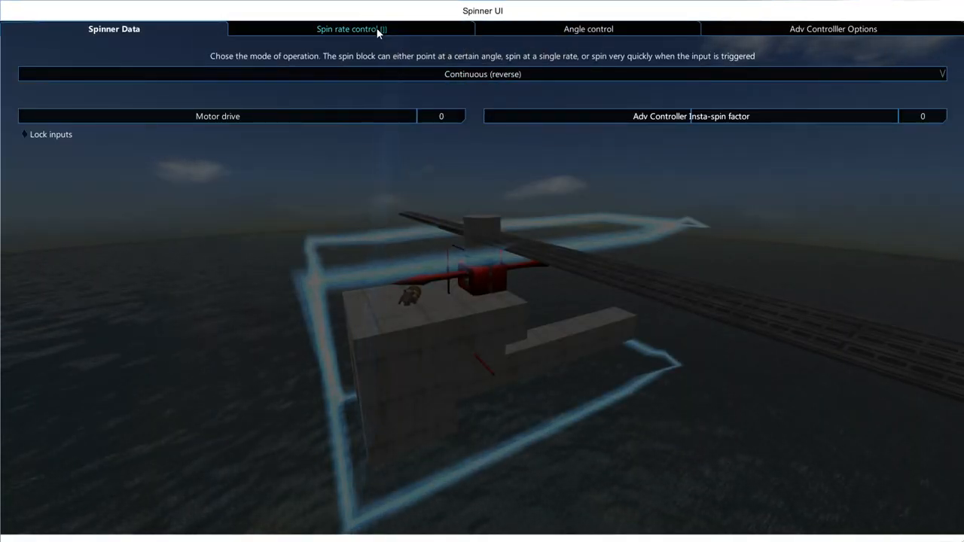
pyautogui.click(351, 28)
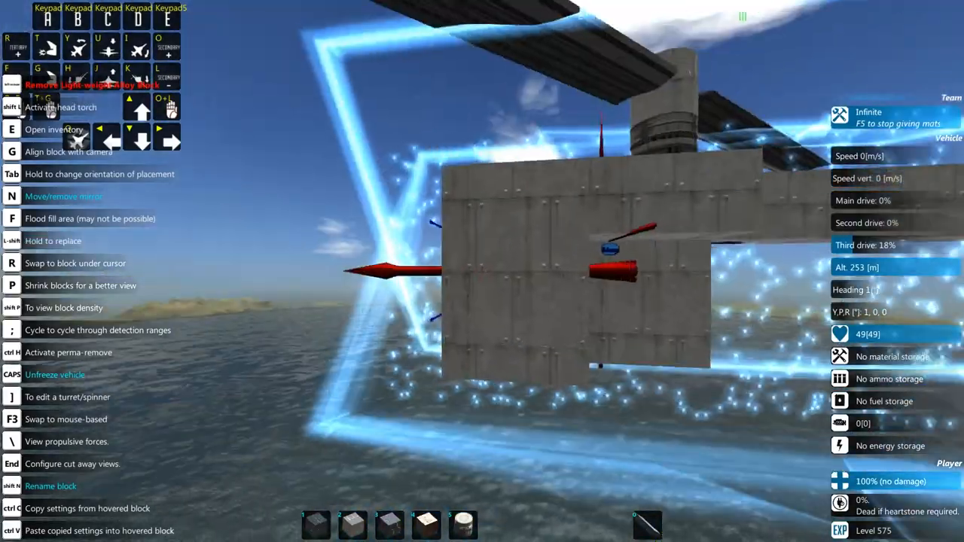
# - Extend the hull toward the tail spinner with light-weight alloy blocks
pyautogui.press('e')
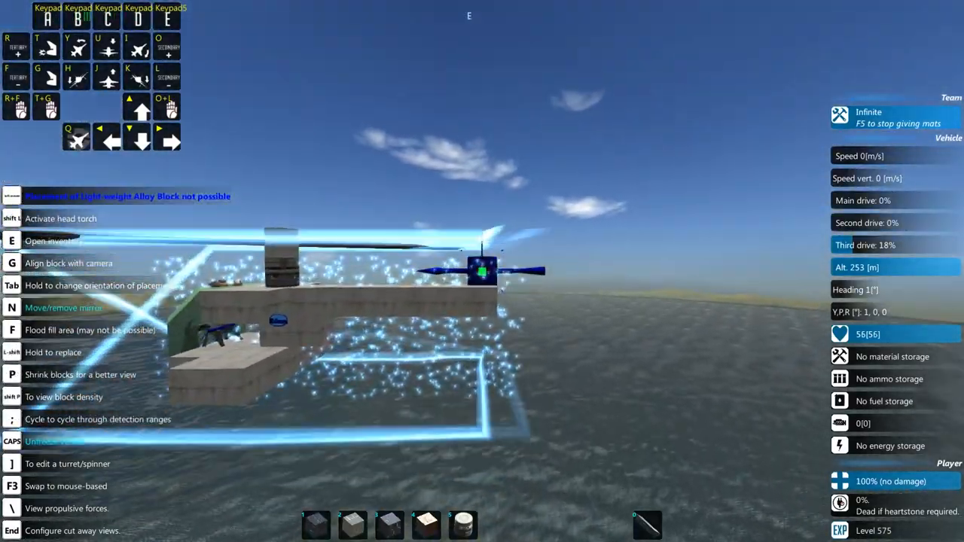
pyautogui.press('e')
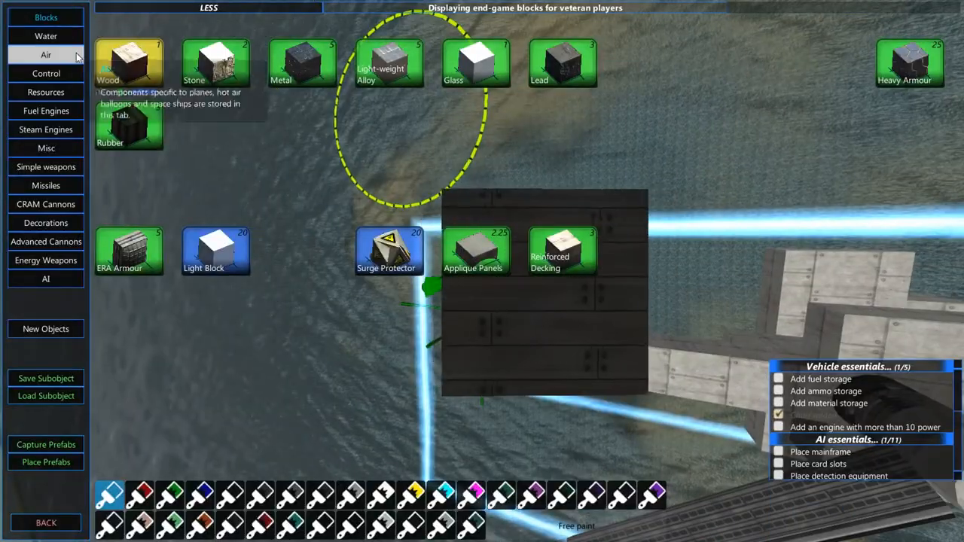
# - Show the Air category components in the block inventory
pyautogui.click(45, 54)
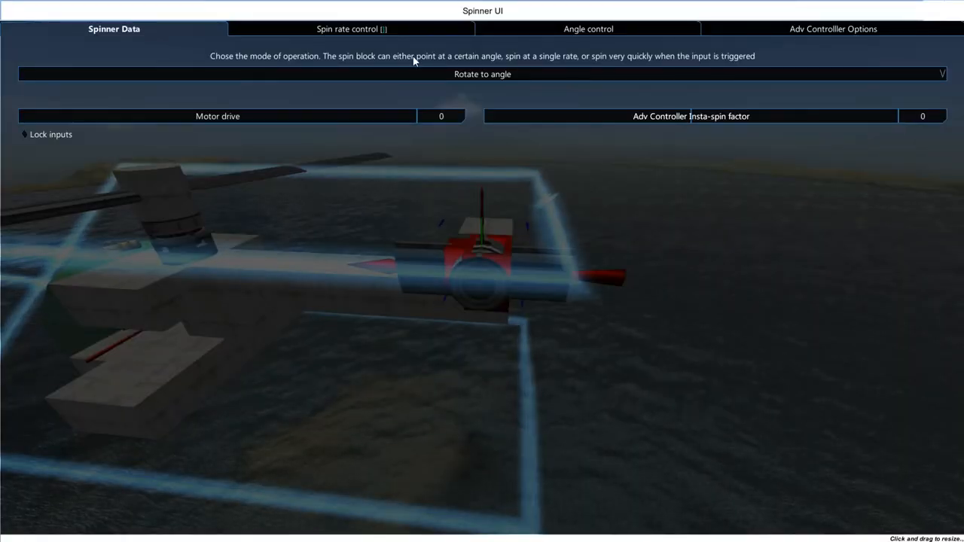
# - Make the second spinner continuous with forward/back 0.3 and main drive -0.3
pyautogui.click(482, 73)
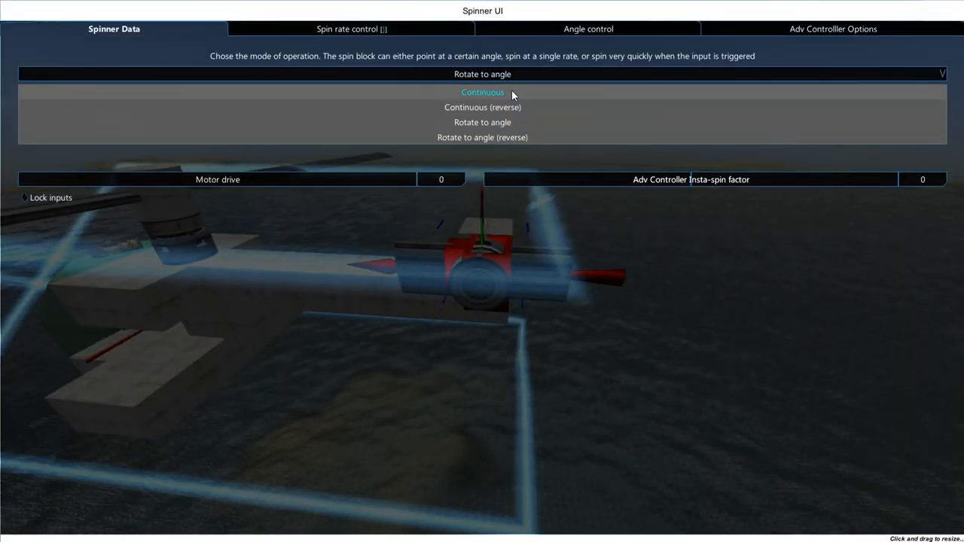
pyautogui.click(351, 28)
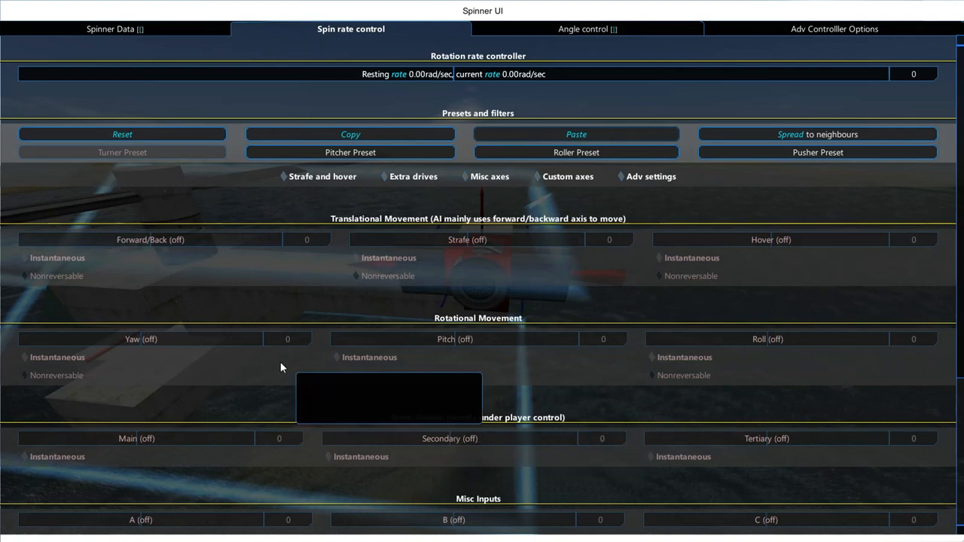
pyautogui.moveTo(250, 228)
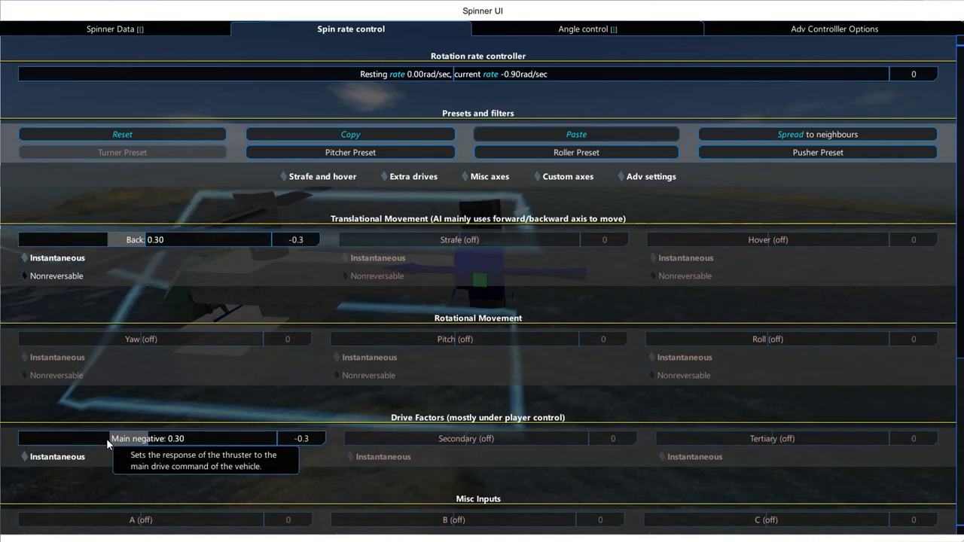
pyautogui.click(114, 29)
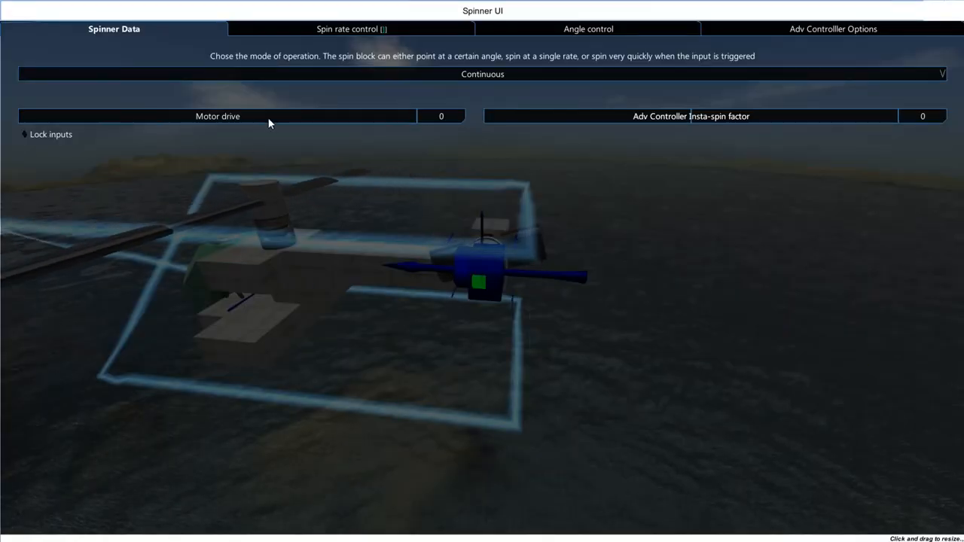
pyautogui.click(350, 29)
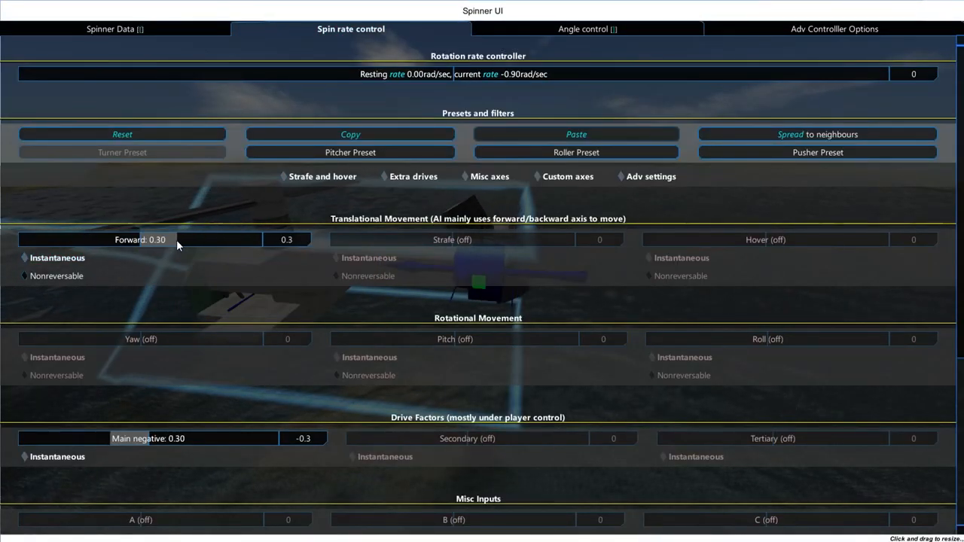
pyautogui.click(114, 28)
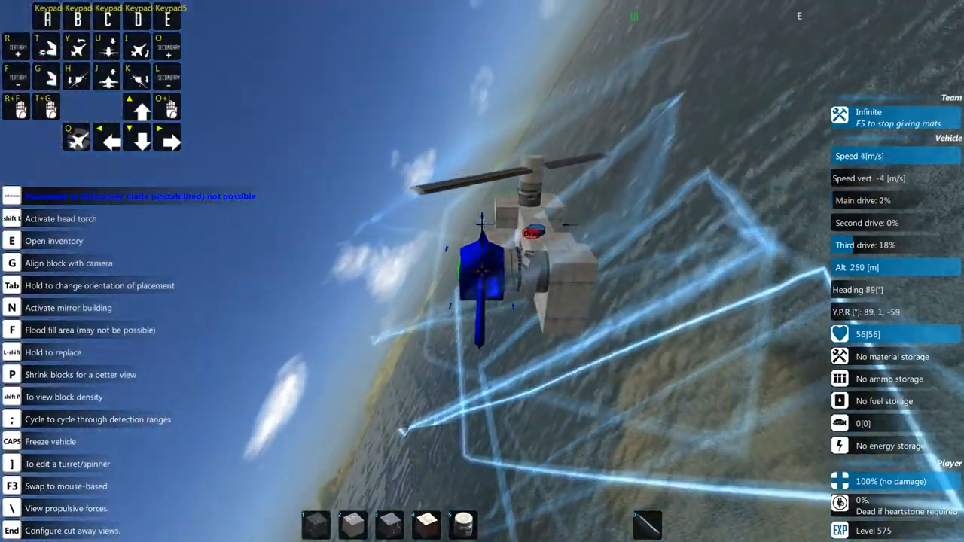
# - Fly the camera to the red tail spin block and open its Spinner UI
pyautogui.press('caps')
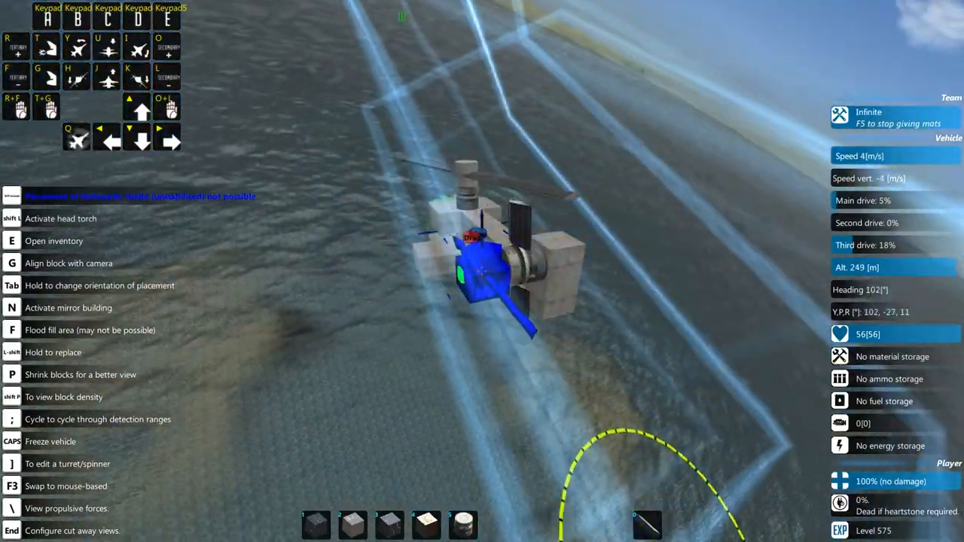
pyautogui.press('caps')
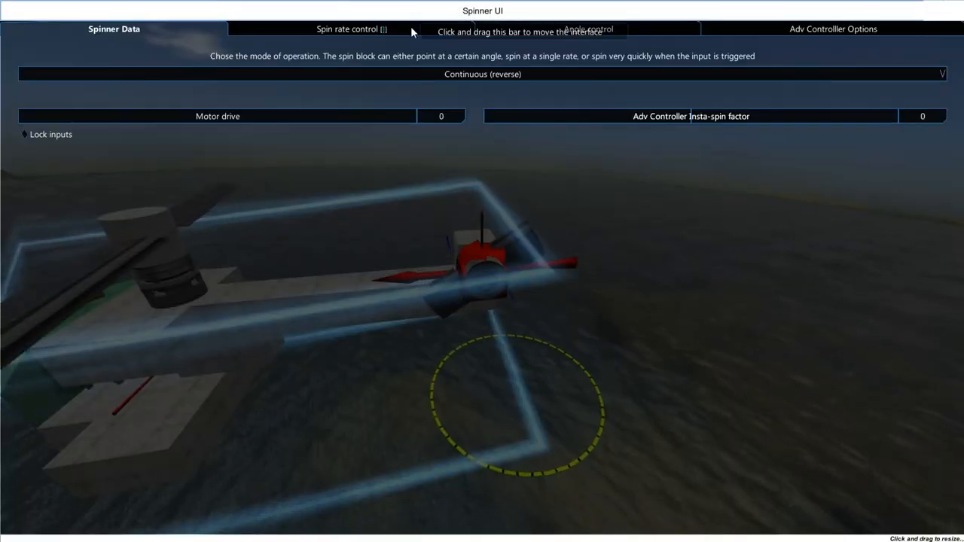
# - Reopen the reversed tail spin block's settings, showing main drive factor 0.75
pyautogui.click(351, 28)
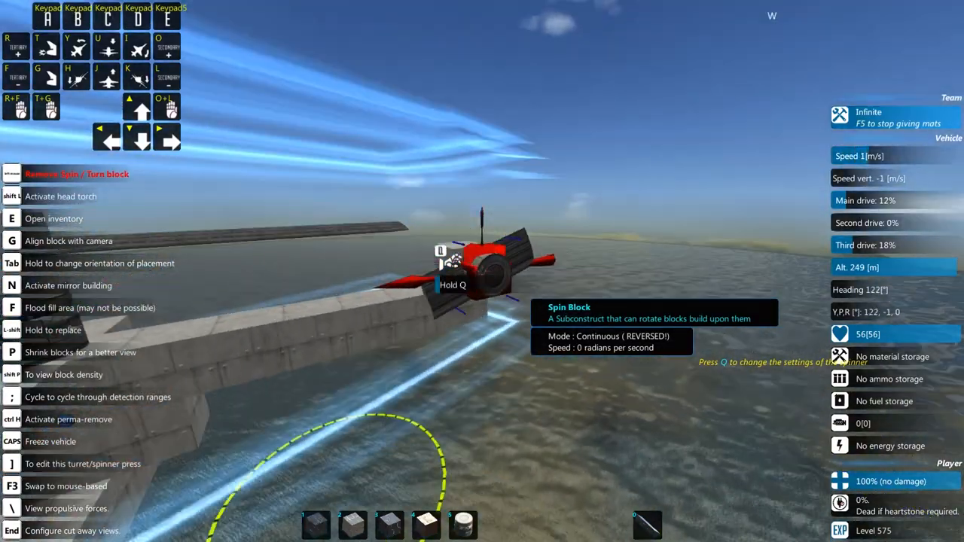
pyautogui.press('q')
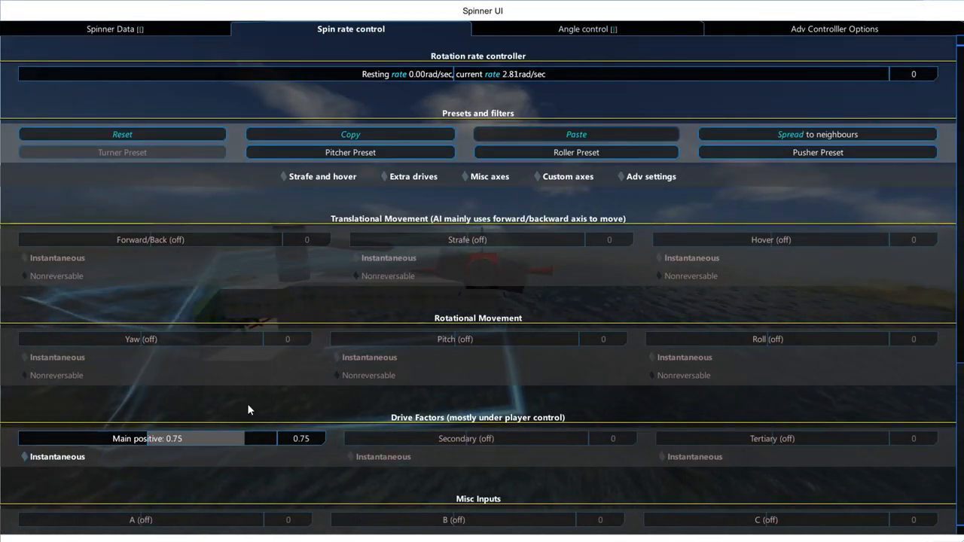
# - Change the tail spin block's mode from Continuous (reverse) to Continuous
pyautogui.click(114, 28)
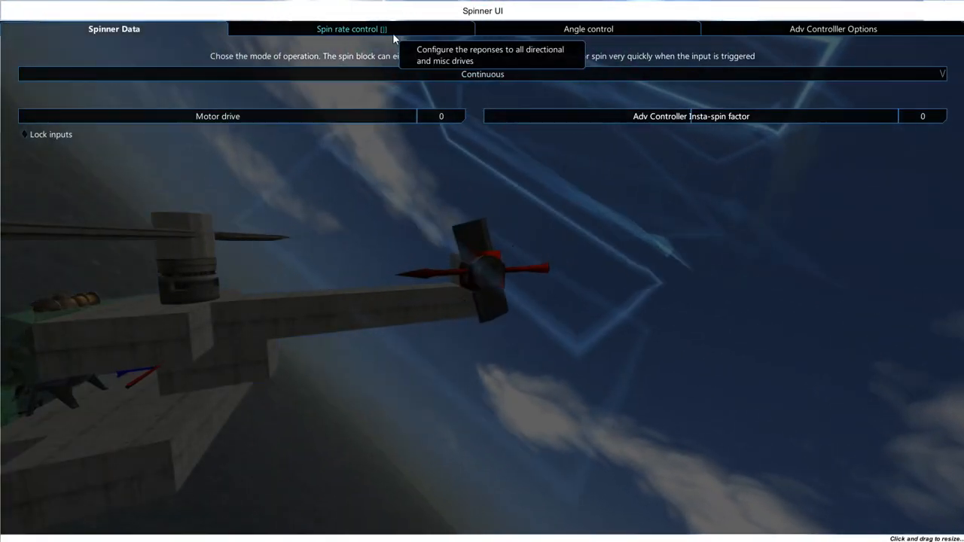
# - Show the tail rotor's spin rate controls with main drive factor 0.85
pyautogui.click(350, 29)
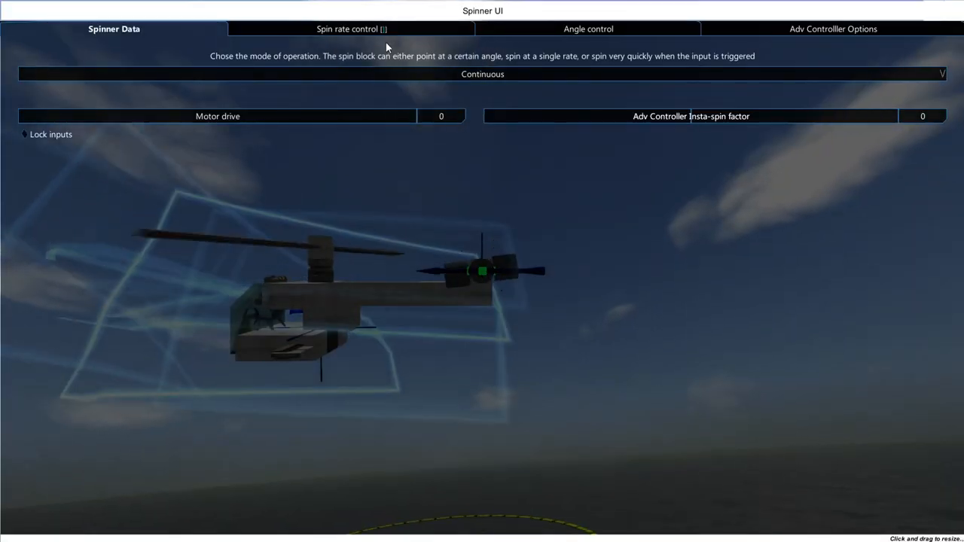
pyautogui.click(351, 29)
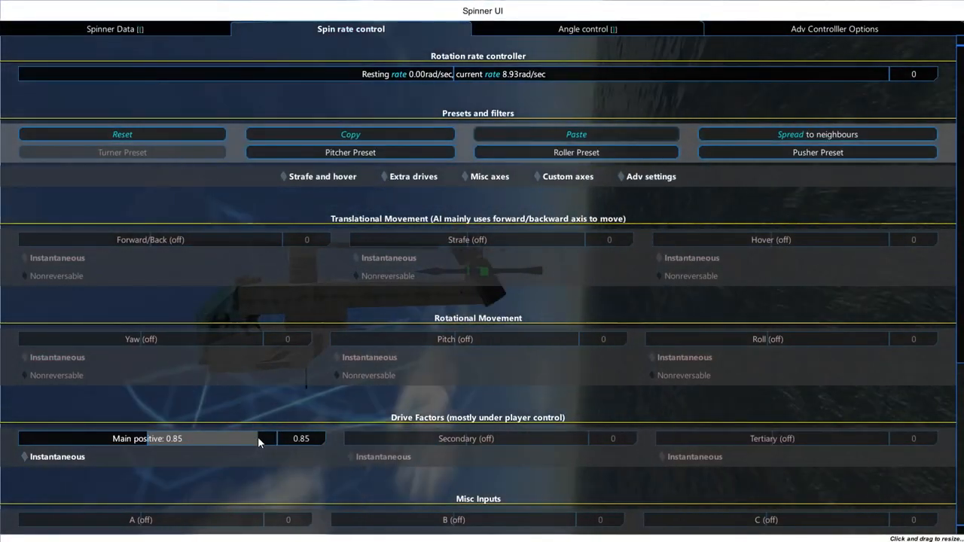
# - Try main drive factor -0.8, then zero, and settle on 0.05
pyautogui.moveTo(258, 439); pyautogui.dragTo(41, 438)
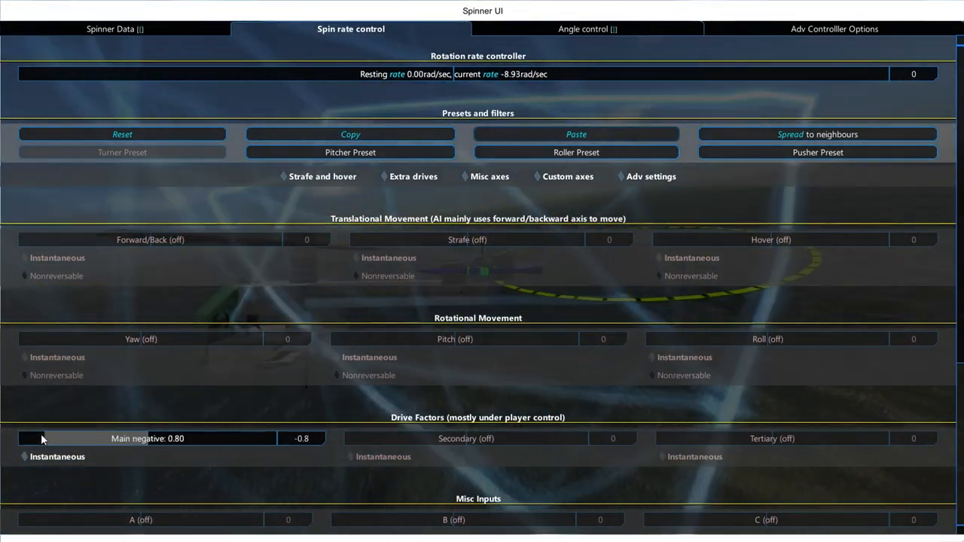
pyautogui.moveTo(41, 439); pyautogui.dragTo(135, 439)
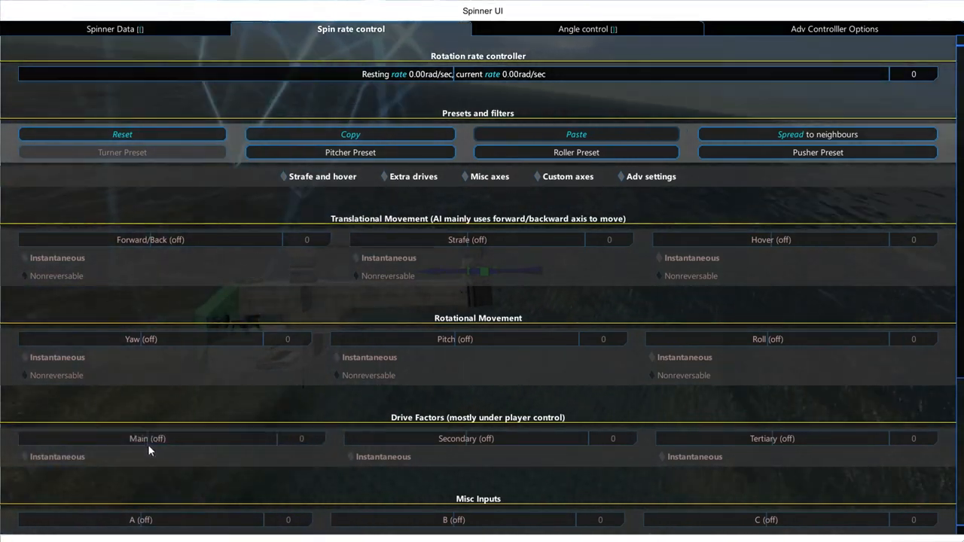
pyautogui.click(147, 438)
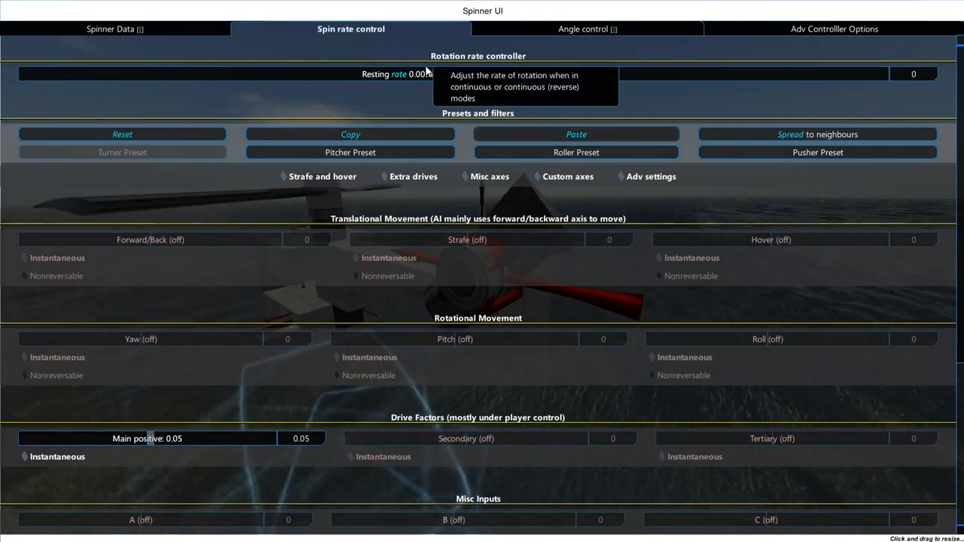
# - Set the tail rotor spin block's main drive to -0.02 and yaw right response to 0.15
pyautogui.moveTo(174, 438); pyautogui.dragTo(147, 439)
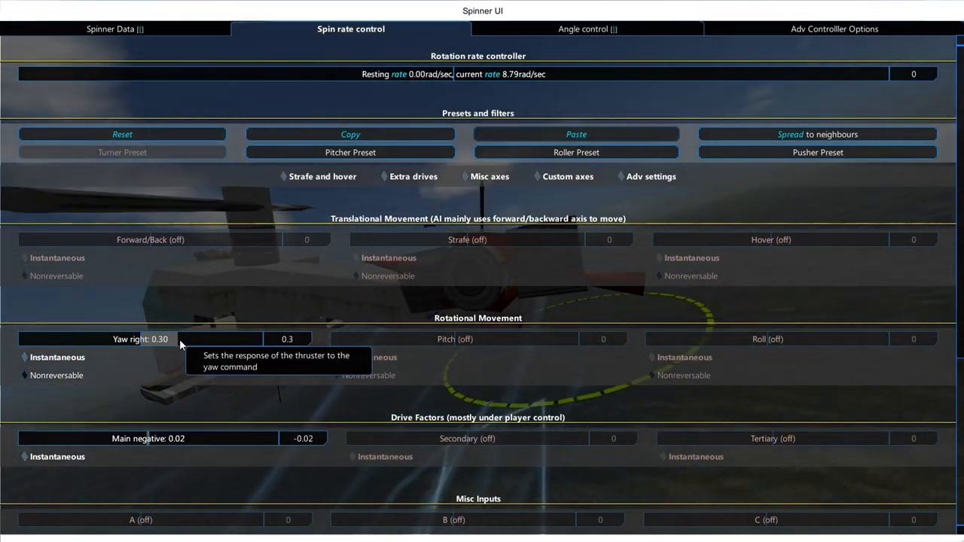
pyautogui.moveTo(181, 339); pyautogui.dragTo(165, 339)
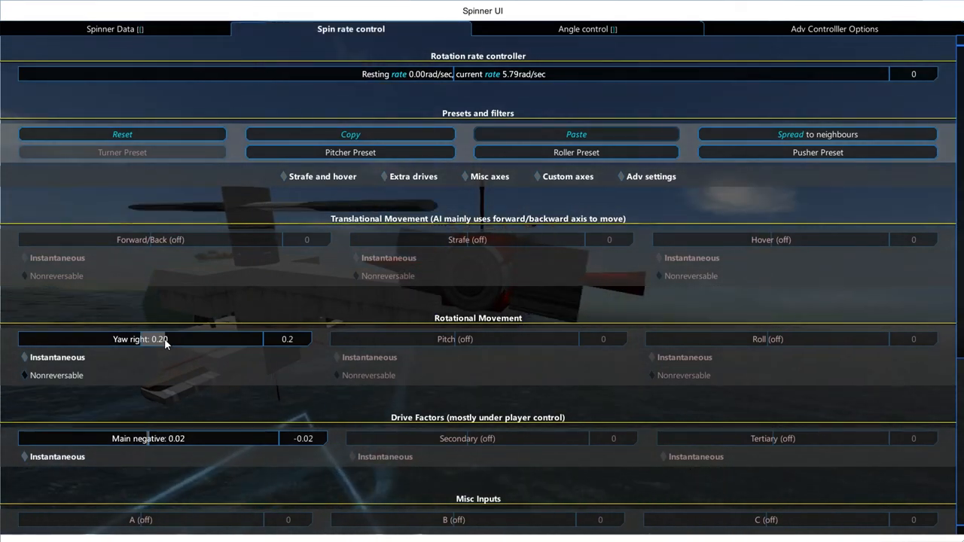
pyautogui.moveTo(166, 339); pyautogui.dragTo(158, 339)
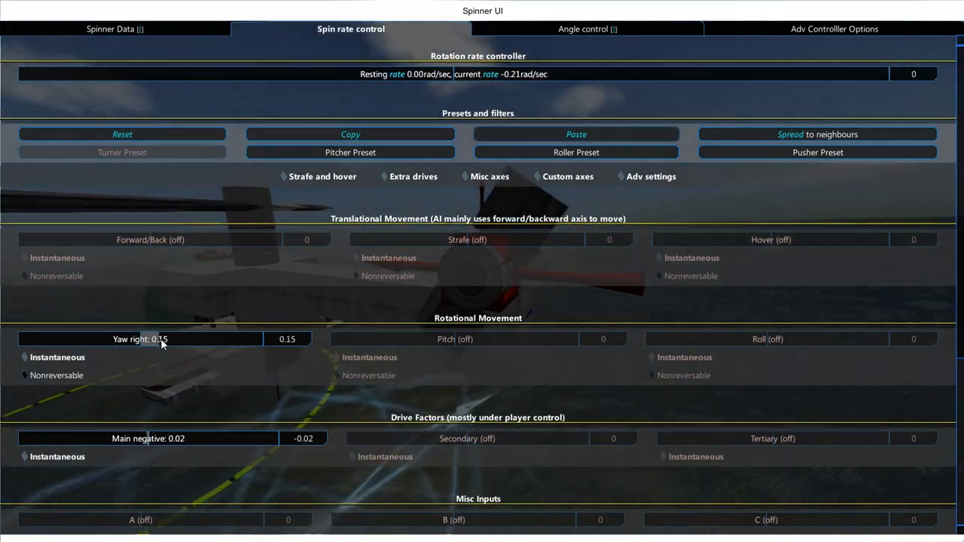